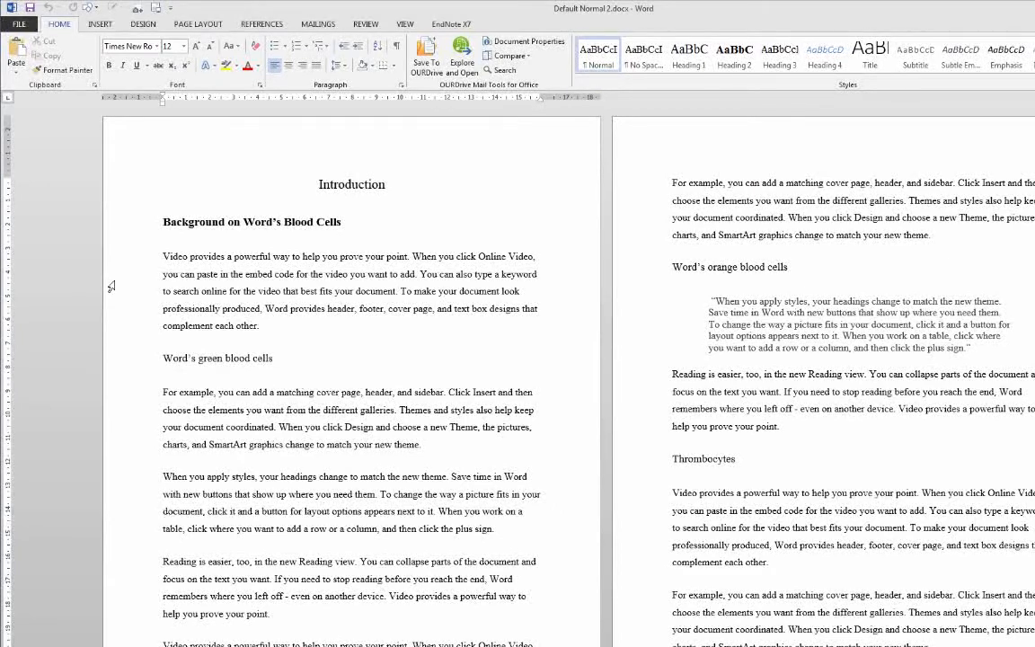
mouse_move(208, 161)
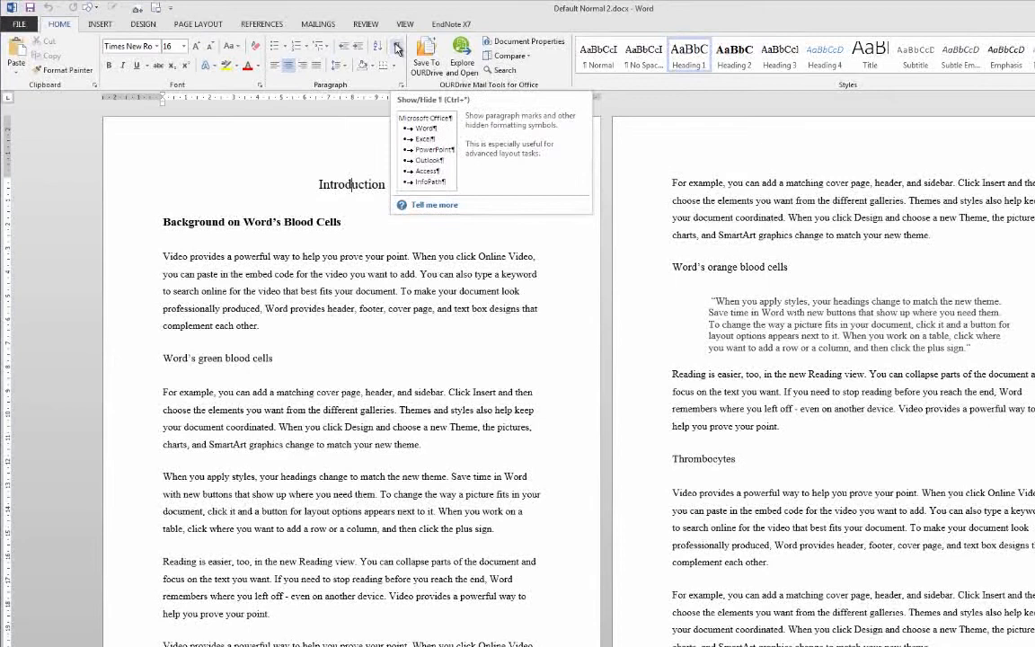
Display paragraph marks and hidden formatting symbols via Show/Hide ¶, then go to the View commands
click(388, 47)
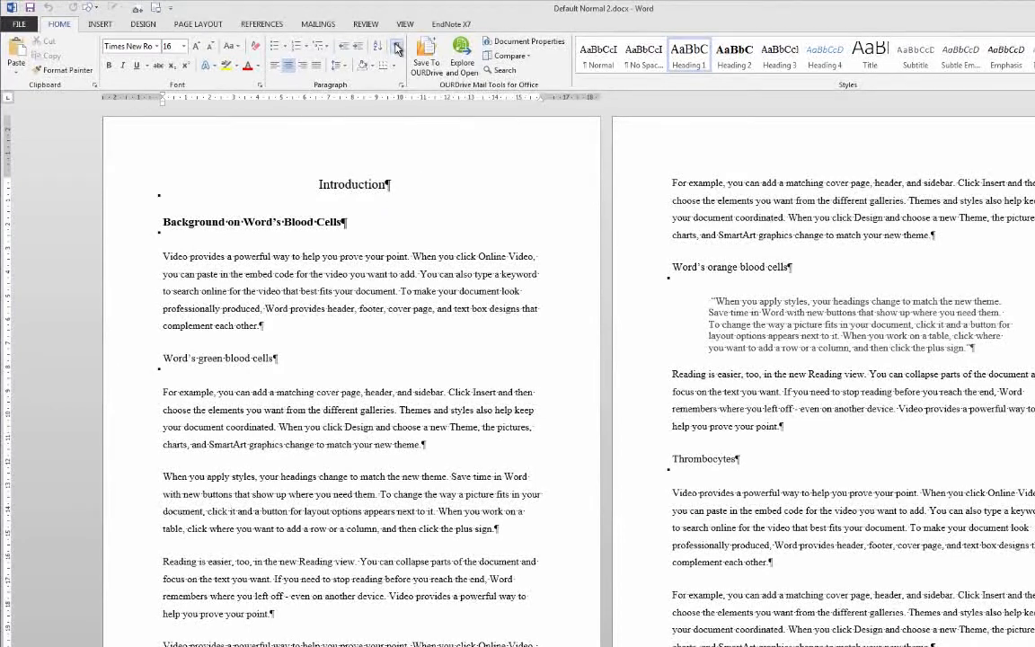
click(406, 26)
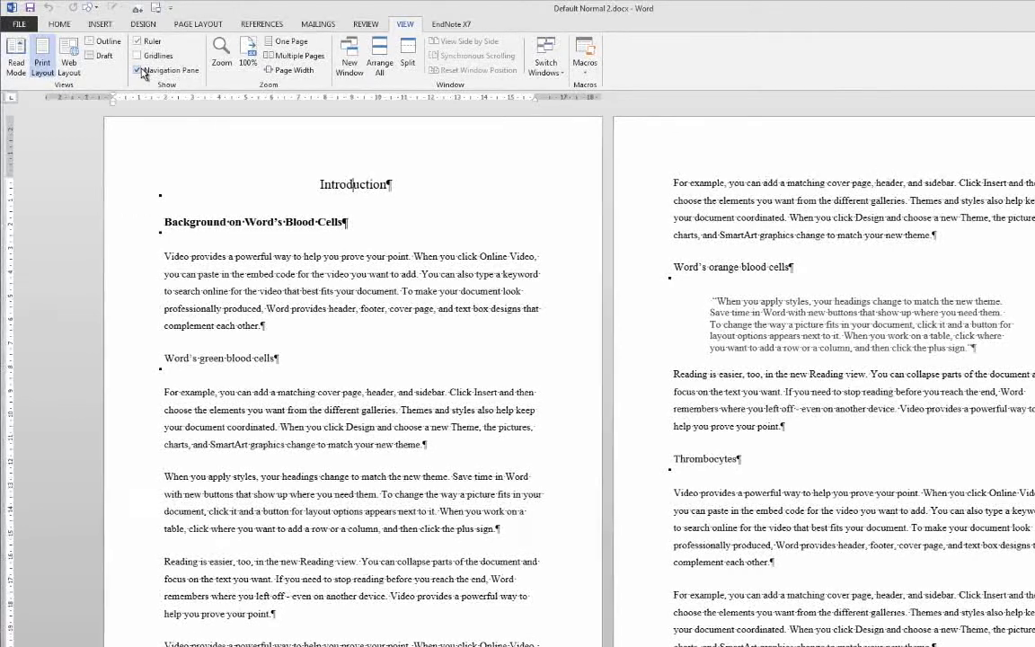
Turn on the Navigation Pane listing headings like Introduction and Thrombocytes
click(140, 70)
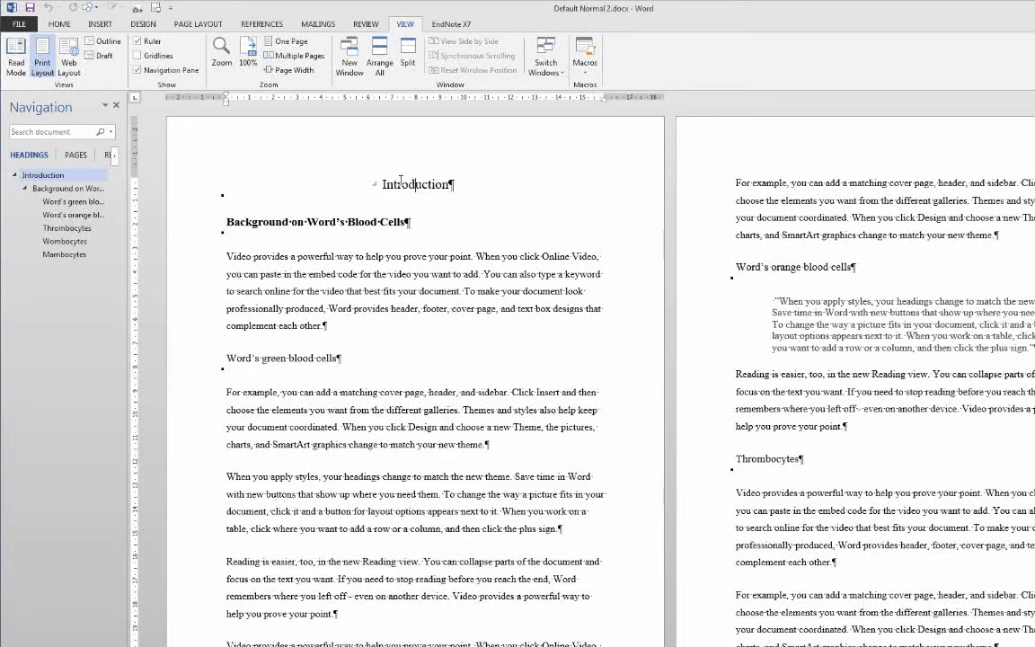
mouse_move(413, 196)
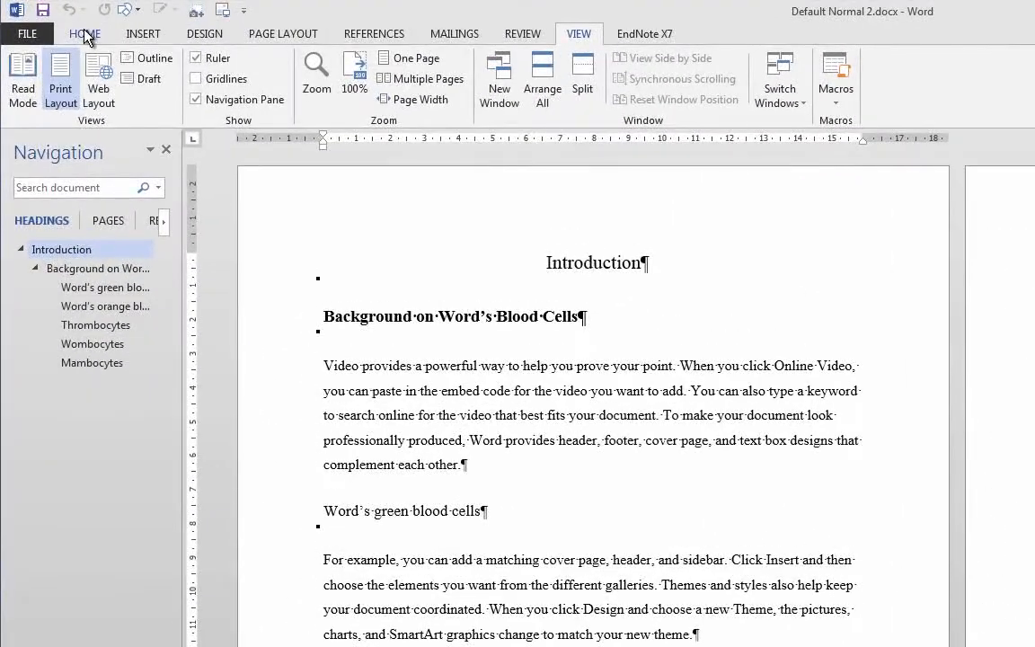
Apply the Heading 1 / 1.1 / 1.1.1 multilevel list scheme to all document headings
click(85, 32)
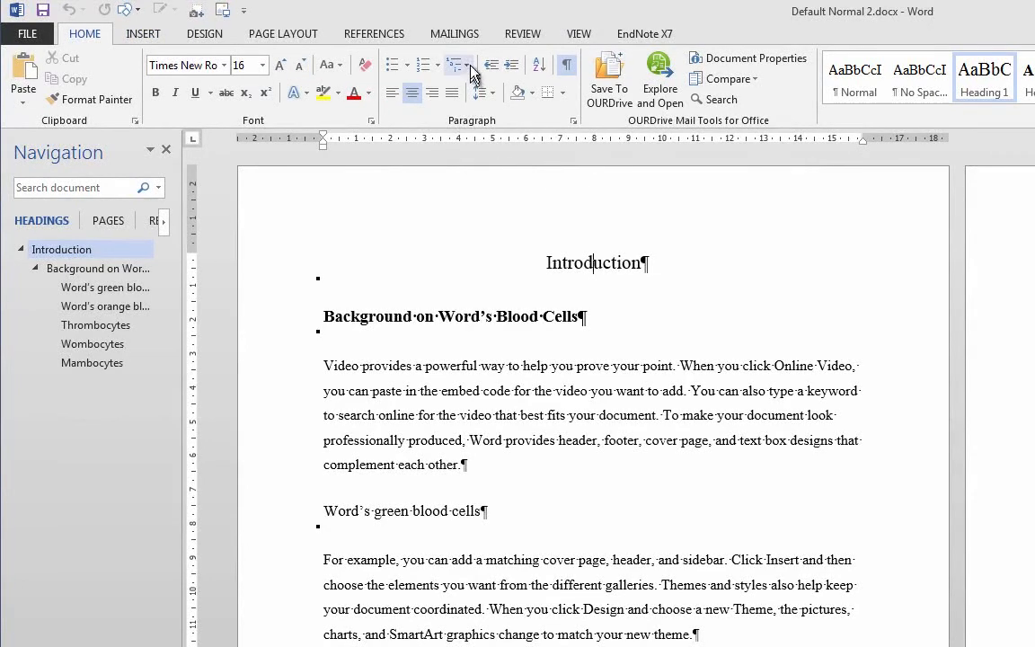
click(453, 65)
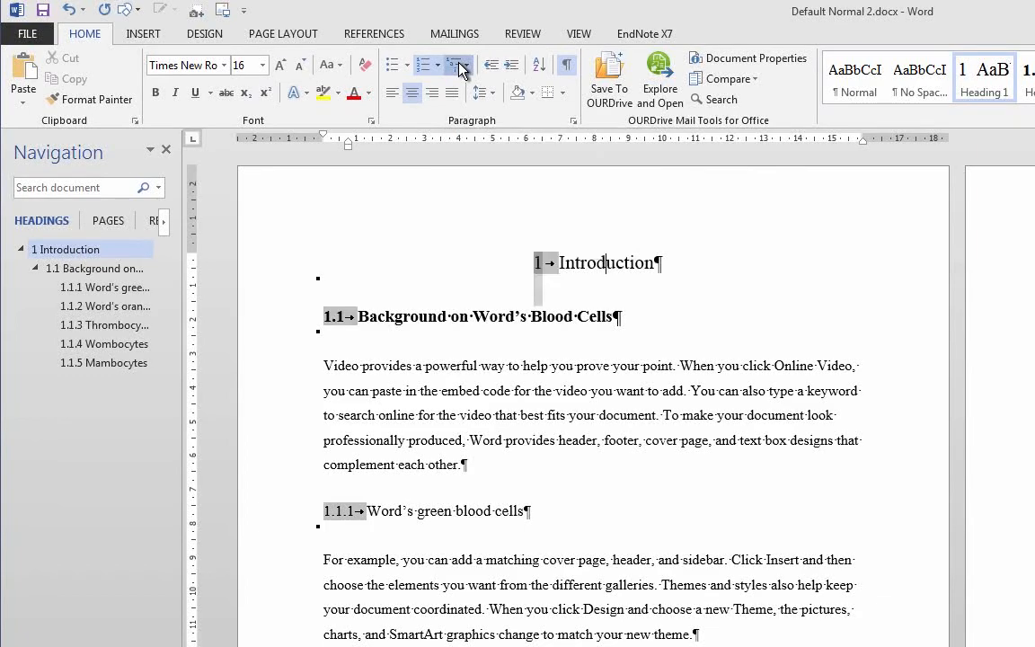
click(458, 65)
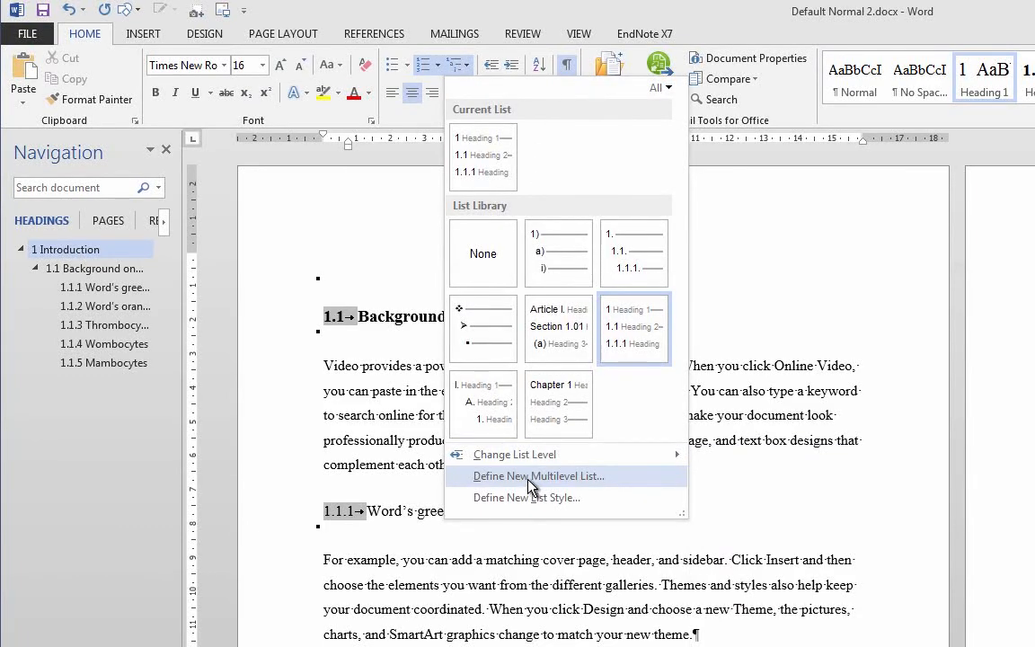
Define a new multilevel list with level 1 'Follow number with' set to Nothing, giving '1Introduction'
click(537, 475)
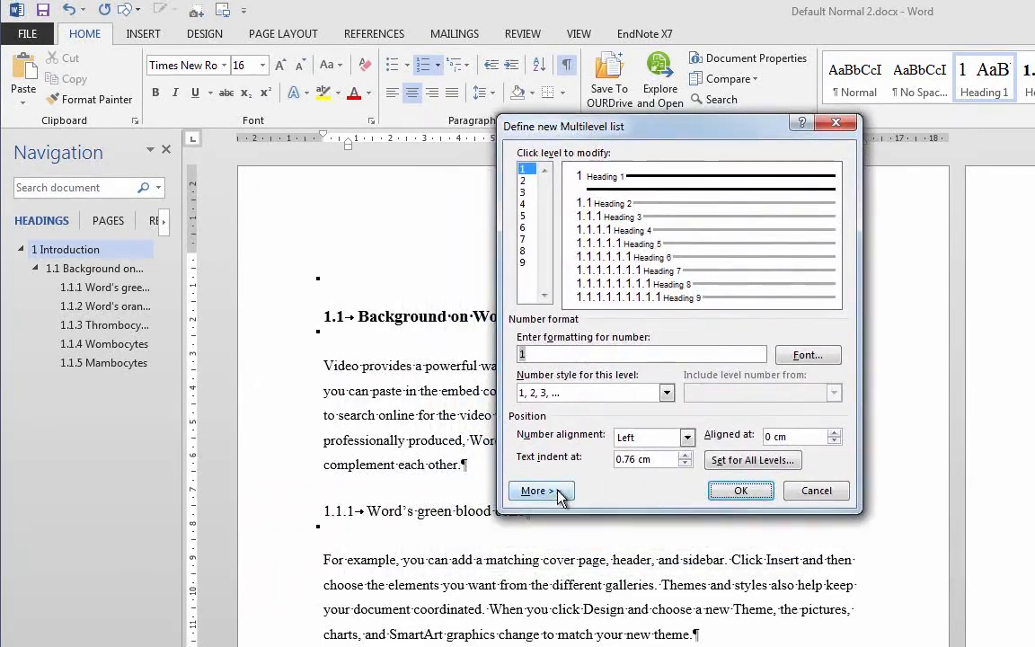
click(541, 491)
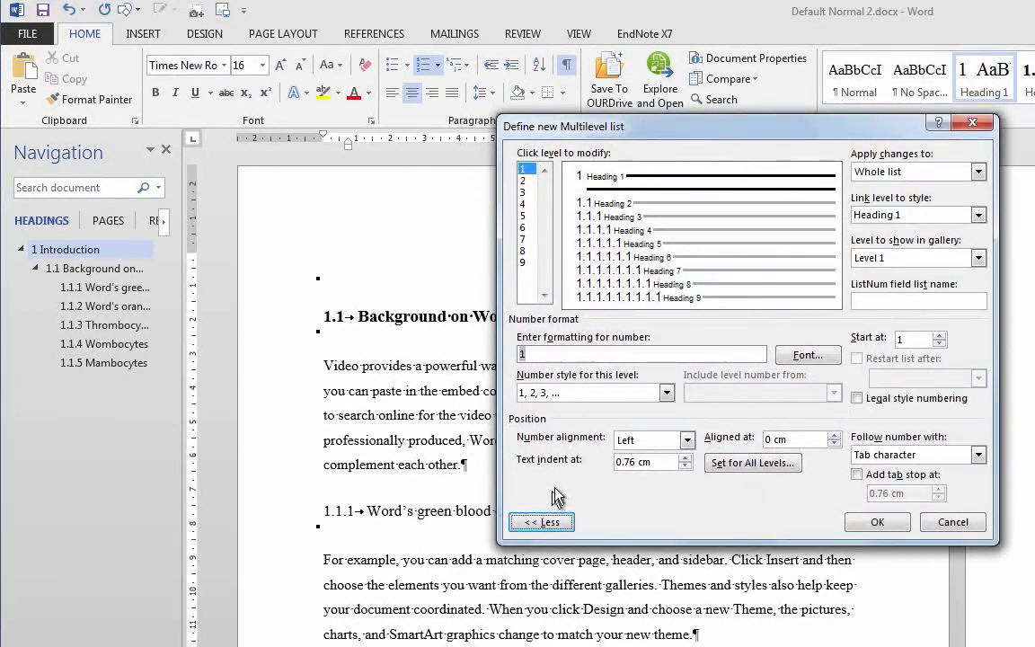
mouse_move(935, 453)
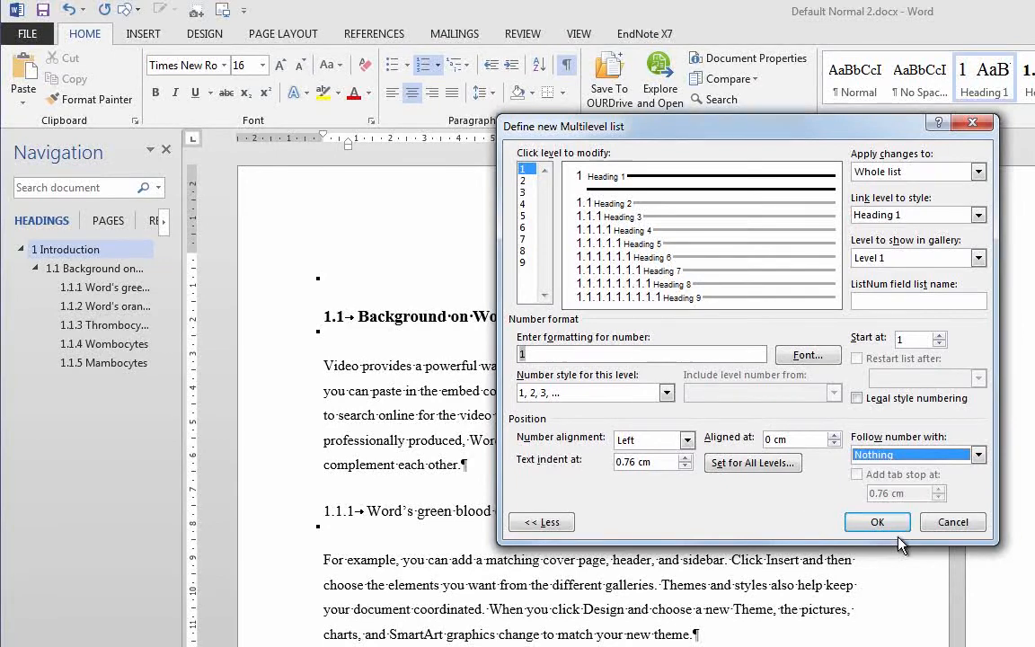
click(877, 521)
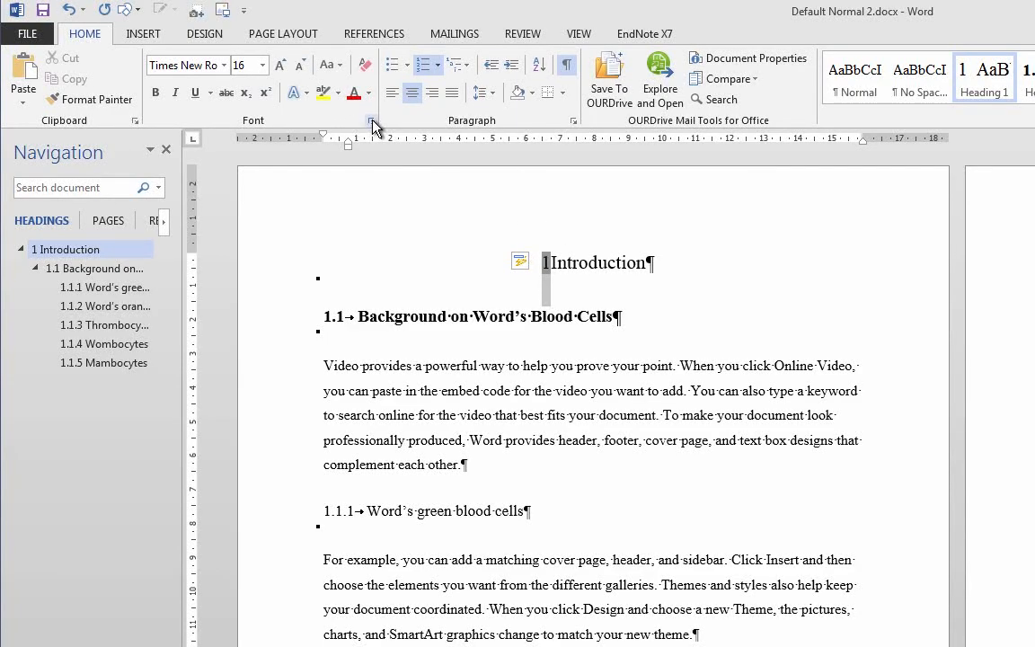
Format the heading number 1 before Introduction as Hidden text in the Font dialog
click(367, 119)
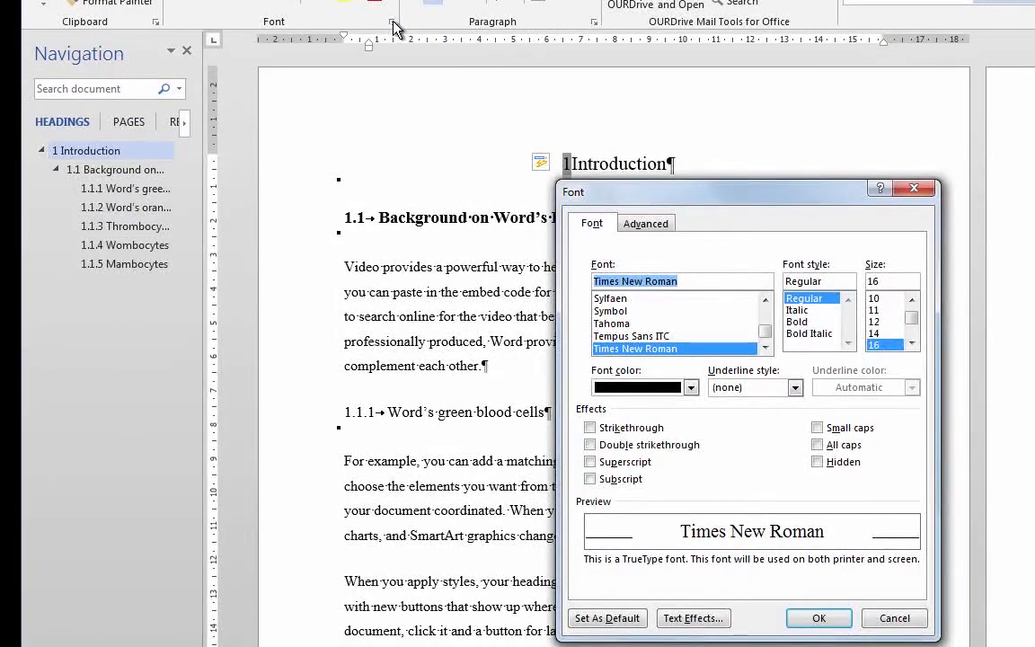
mouse_move(751, 216)
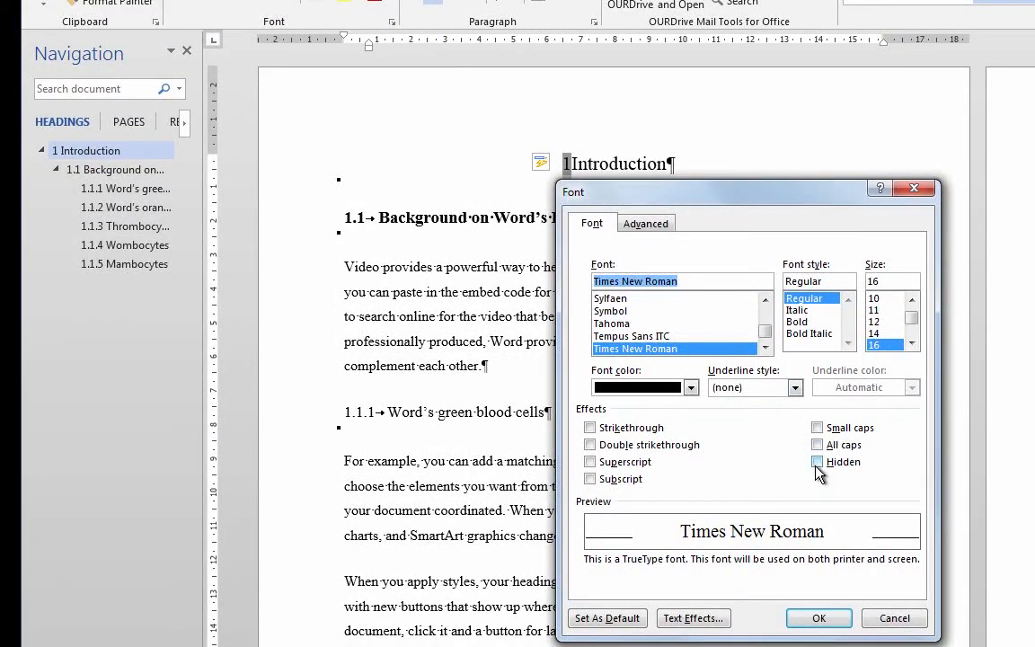
click(816, 462)
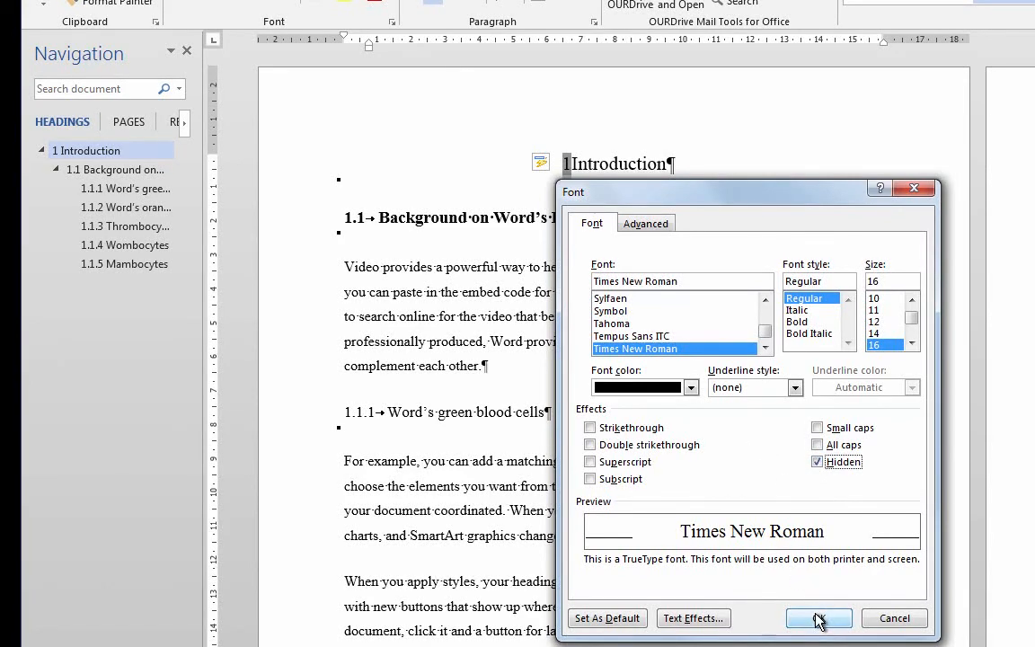
click(820, 619)
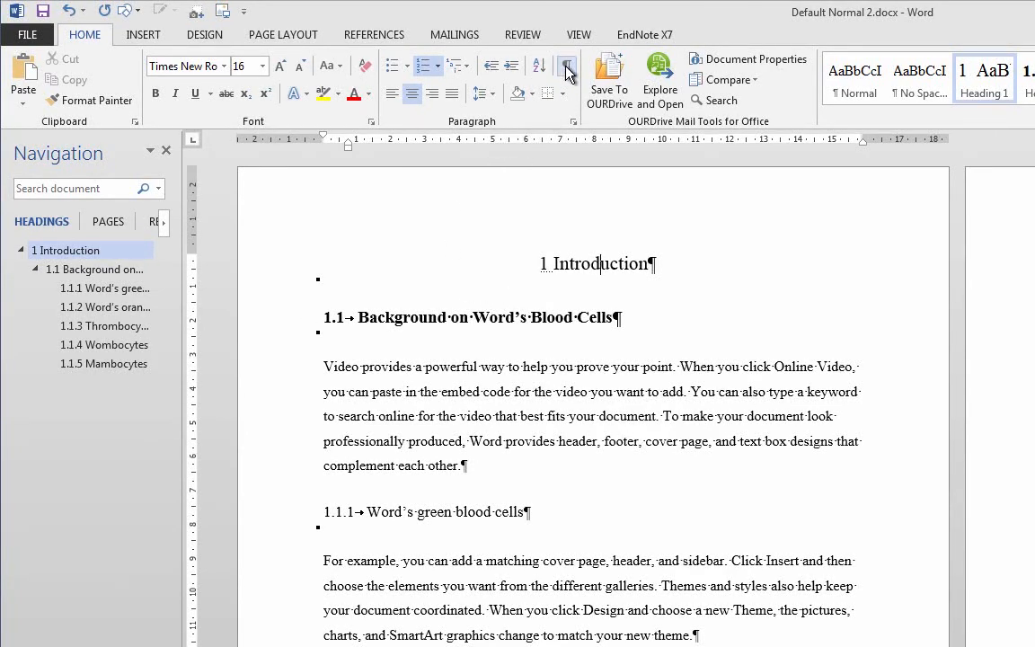
click(568, 68)
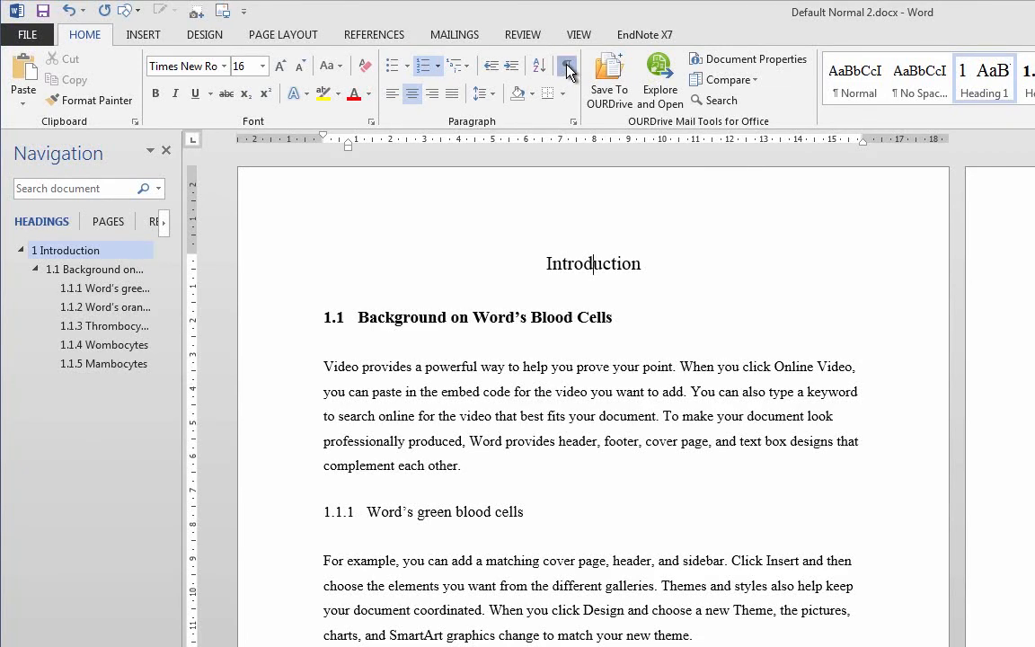
click(566, 66)
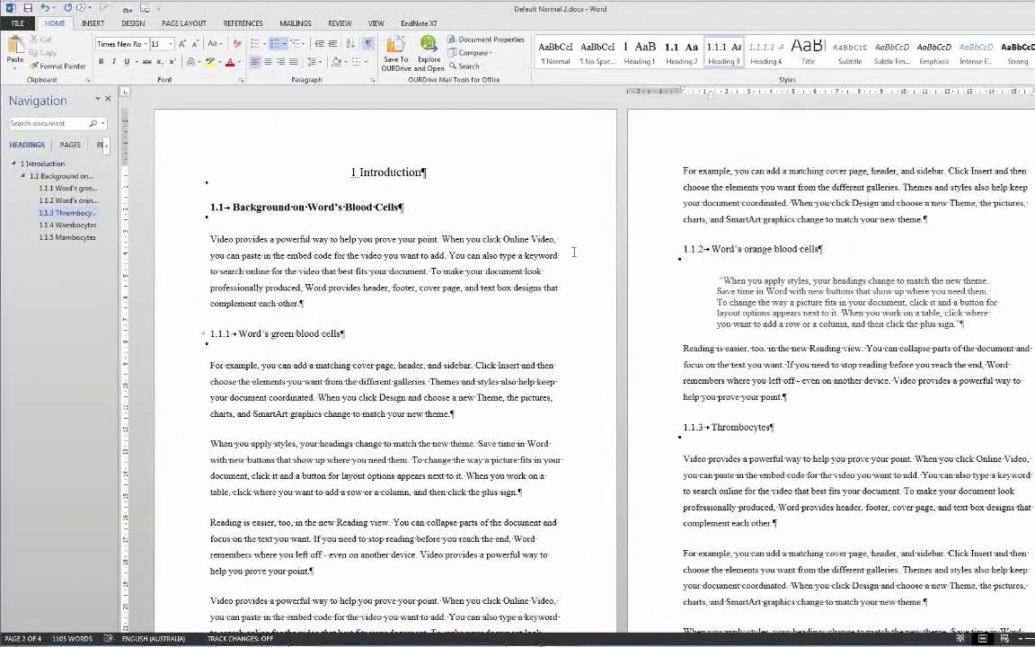
Make Thrombocytes Heading 1 so it becomes 2 with 2.1 Wombocytes and 2.2 Mambocytes, then show formatting marks
click(641, 50)
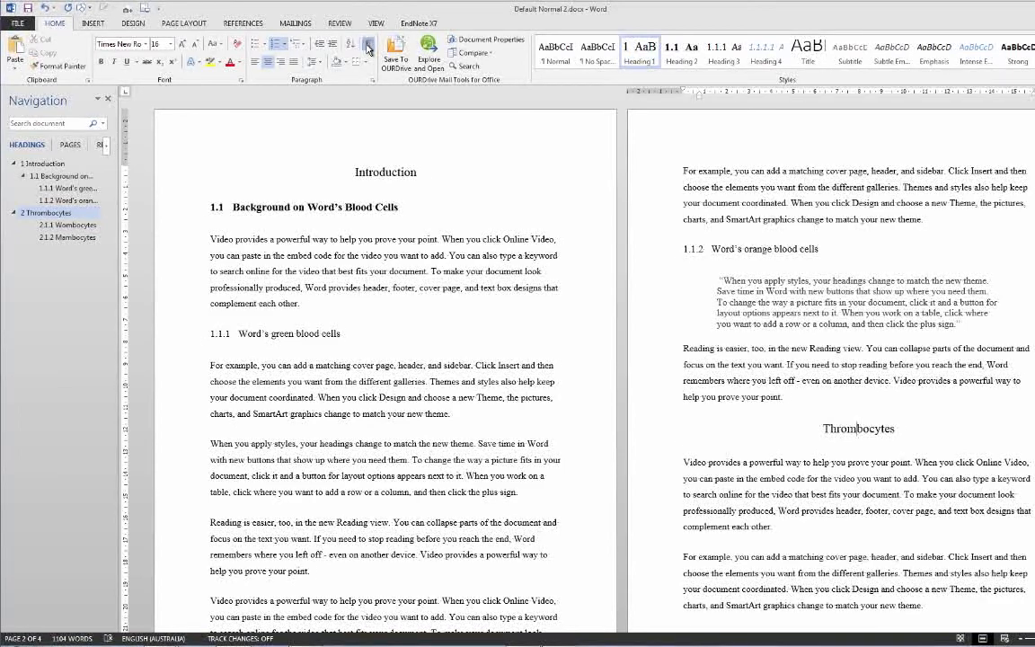
click(367, 47)
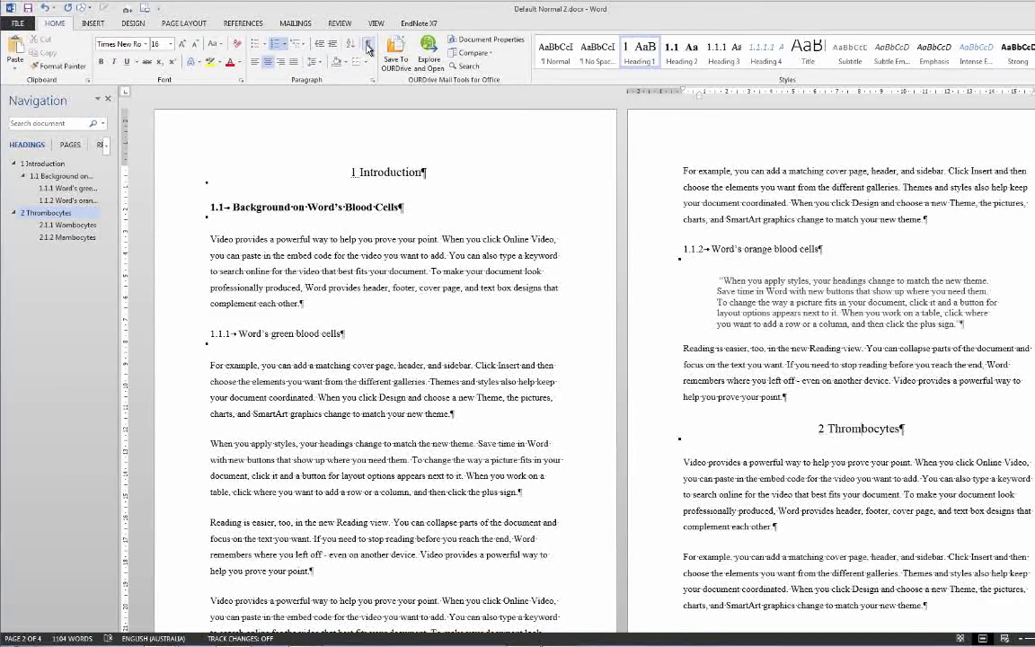